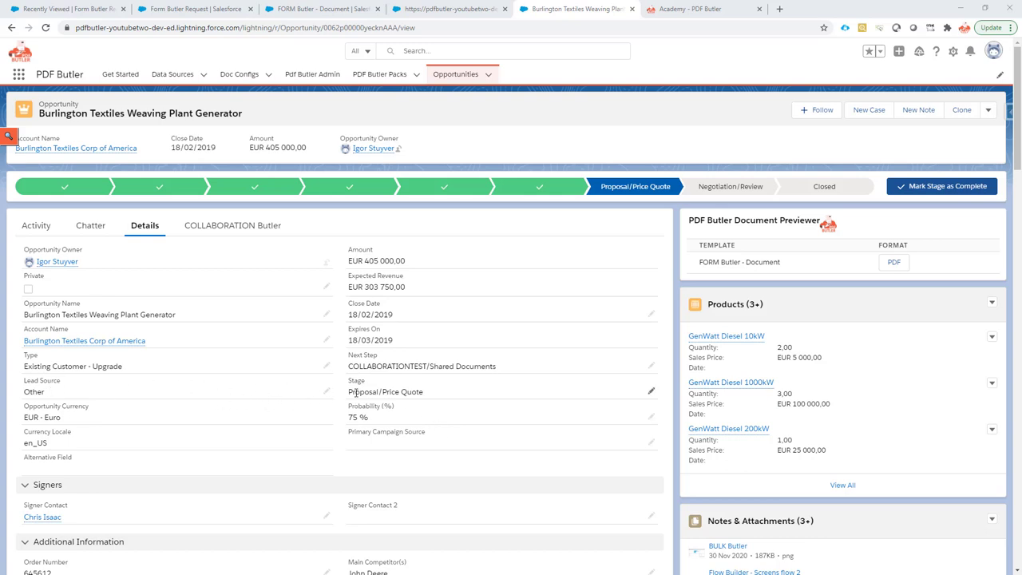
# Step: Start and discard an inline edit of the opportunity's Lead Source
pyautogui.click(179, 427)
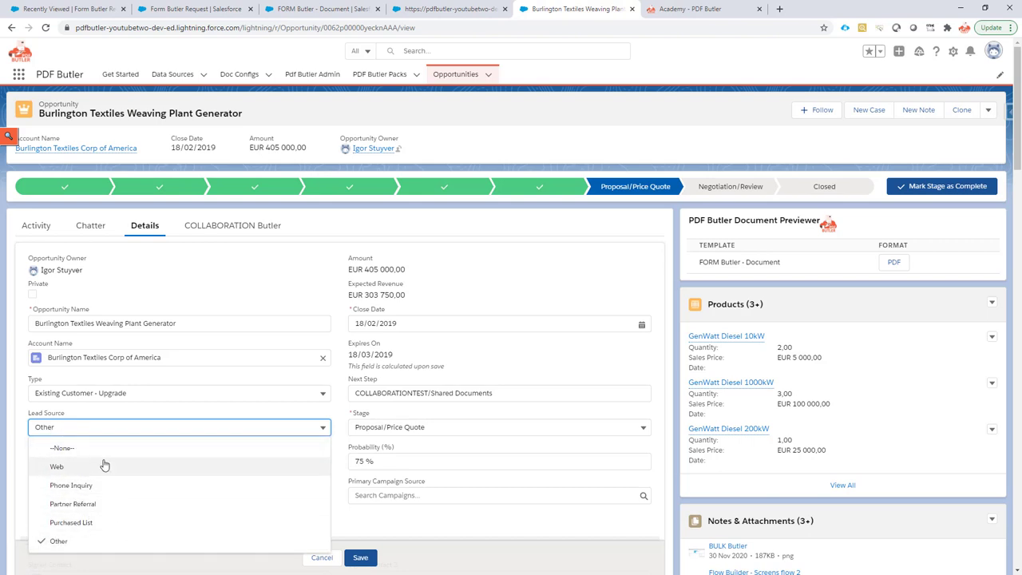
pyautogui.moveTo(236, 456)
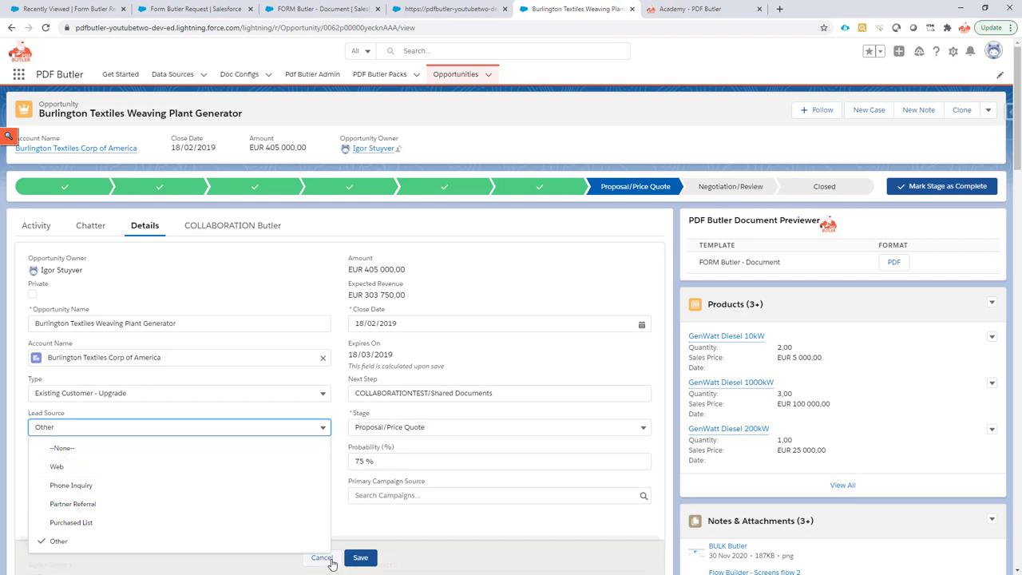
pyautogui.click(360, 557)
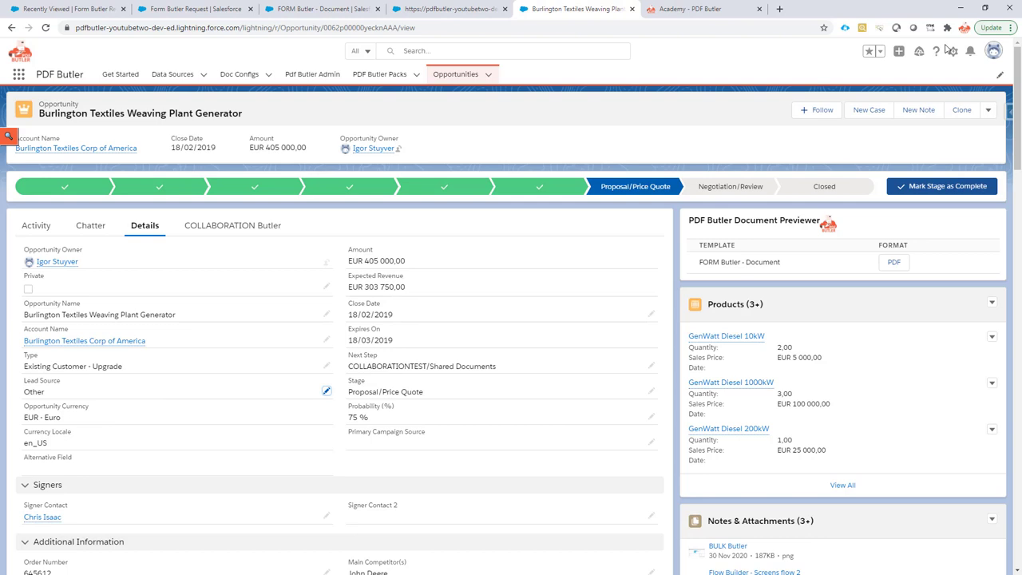
# Step: From Edit Object, filter Opportunity fields by 'lead' and open the LeadSource picklist
pyautogui.click(952, 52)
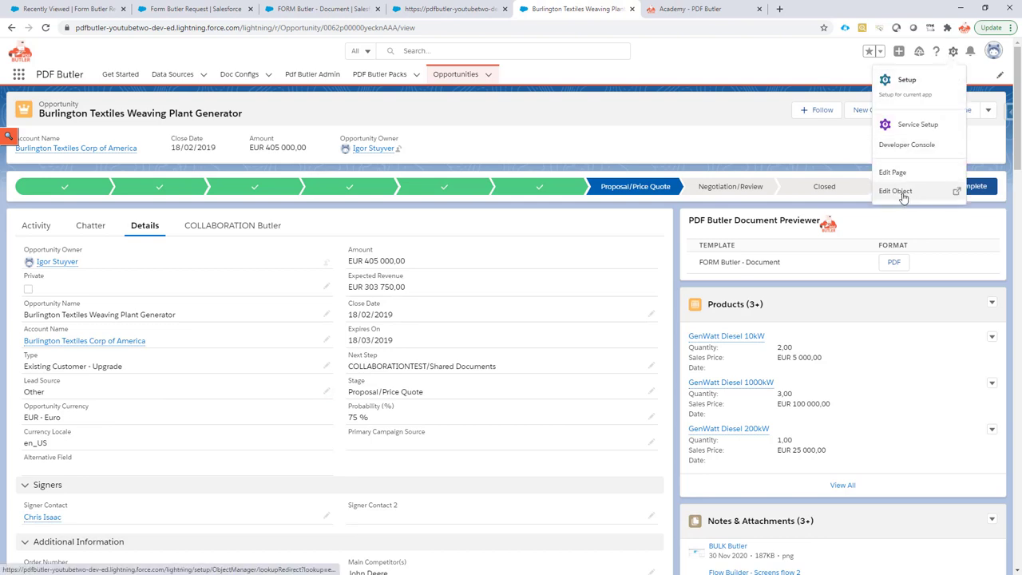
pyautogui.click(894, 191)
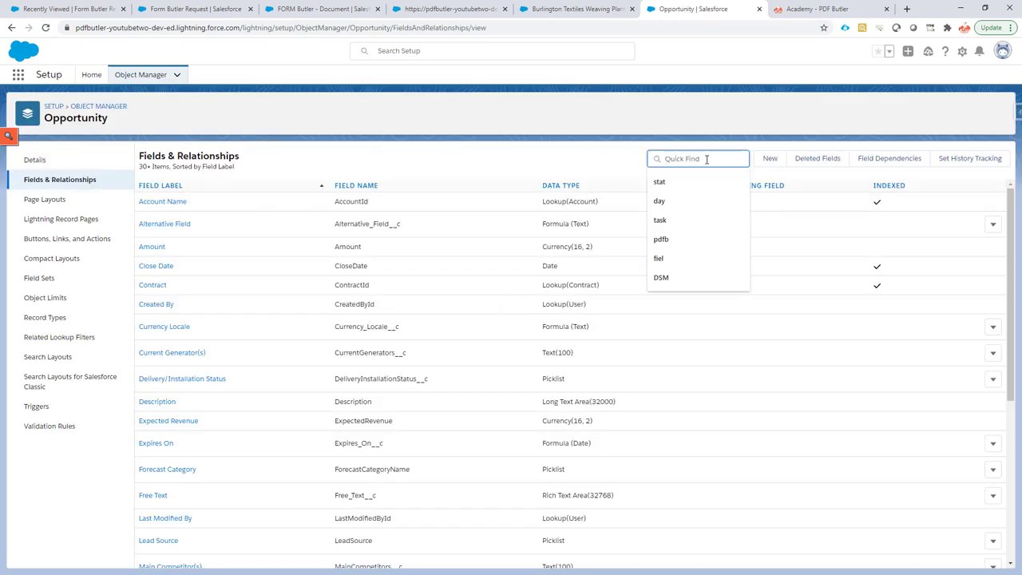
pyautogui.write('lead')
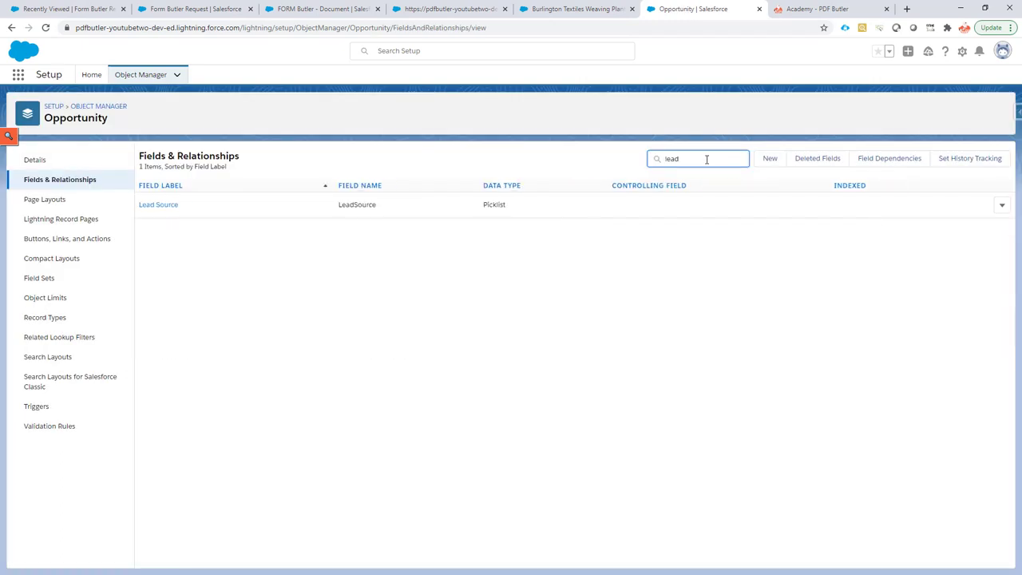
pyautogui.click(158, 205)
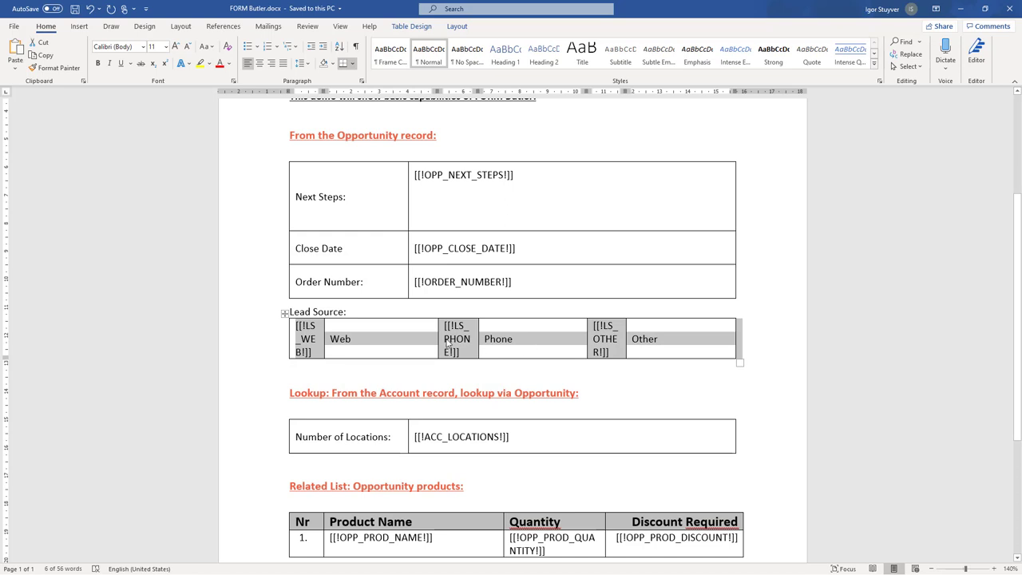
pyautogui.moveTo(621, 343)
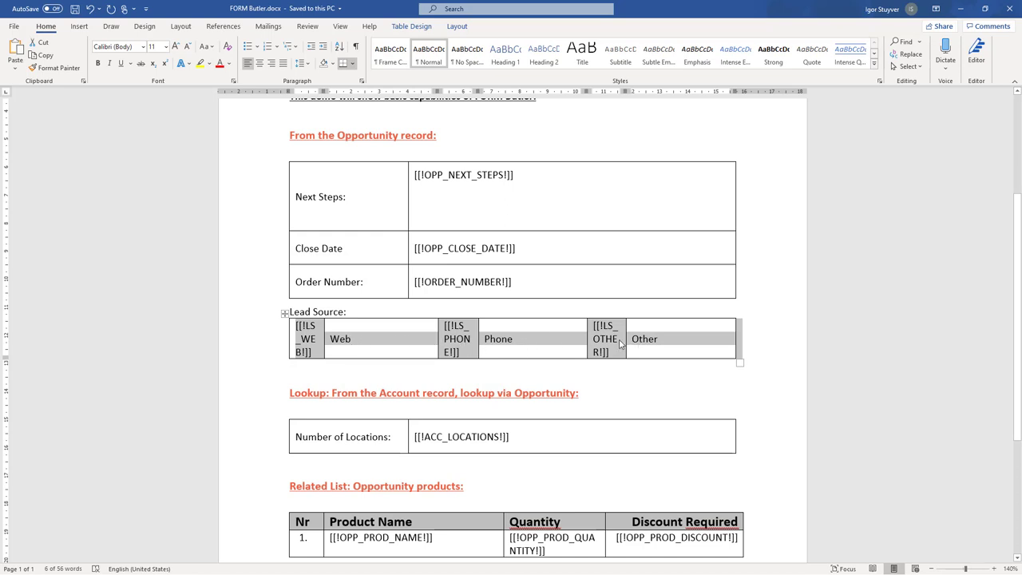
pyautogui.moveTo(309, 342)
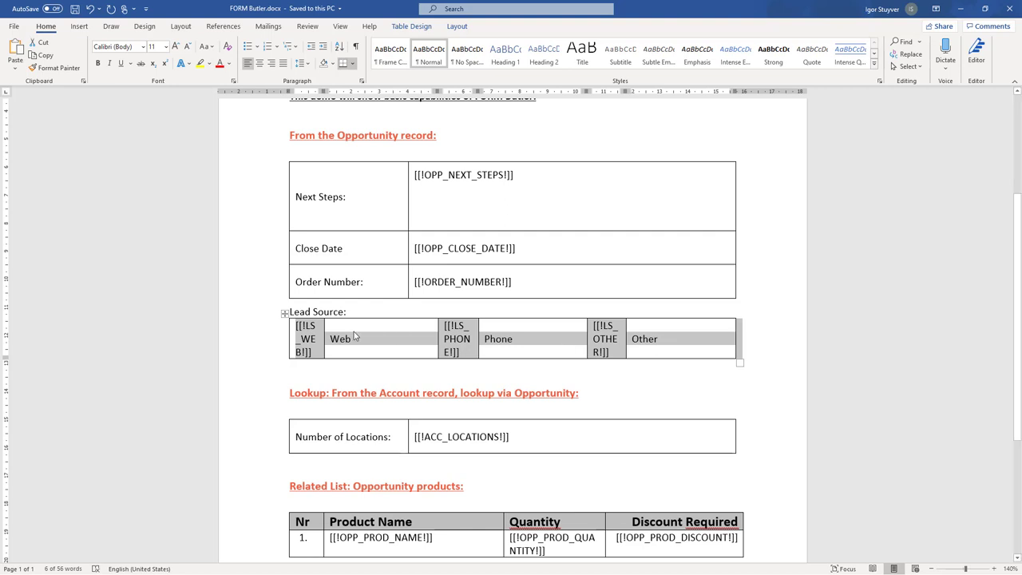
pyautogui.moveTo(434, 327)
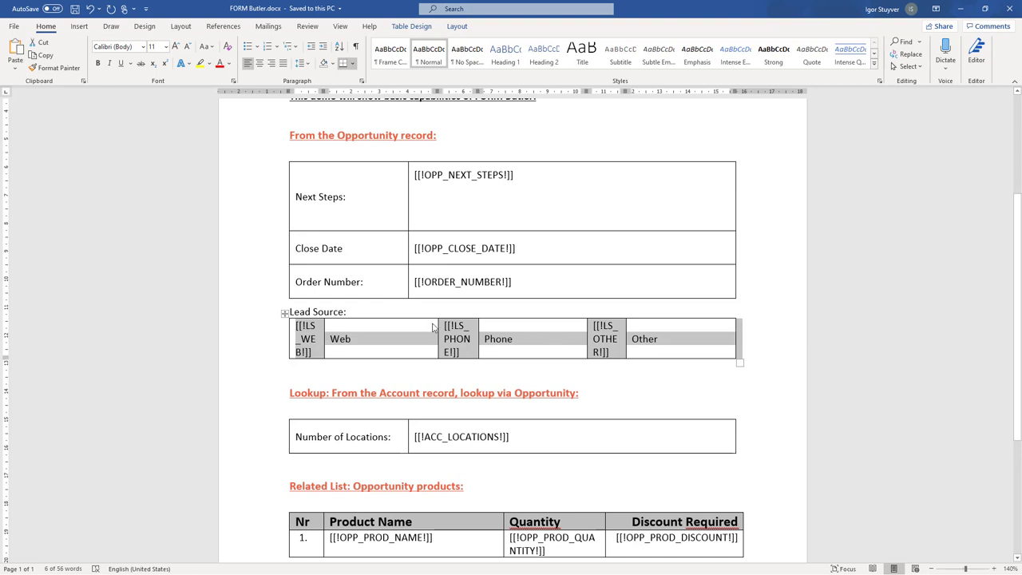
pyautogui.moveTo(372, 348)
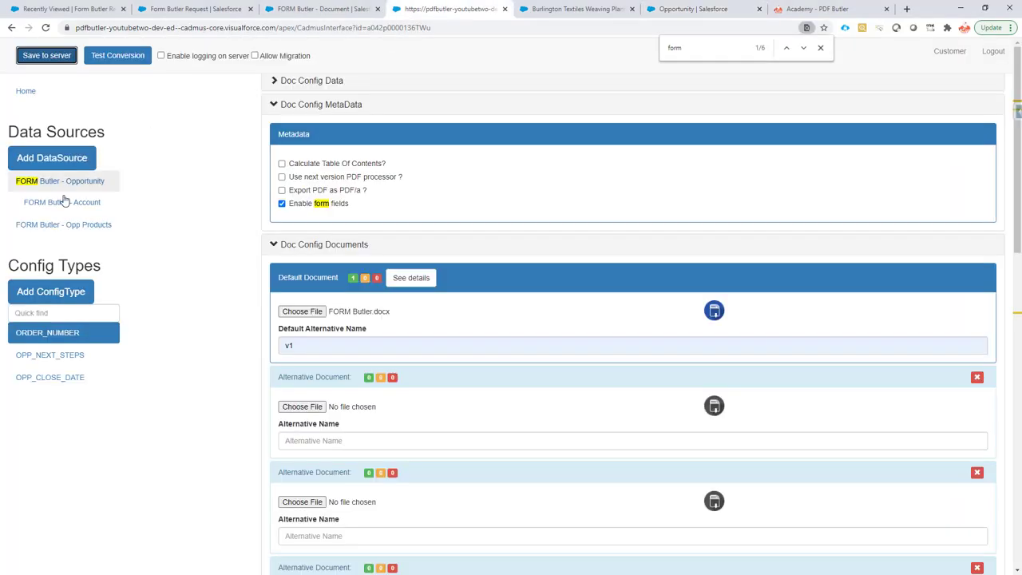
# Step: Create config type LS_WEB as SINGLE_FOR_FORM_FIELD on FORM Butler - Opportunity, field LeadSource
pyautogui.click(51, 290)
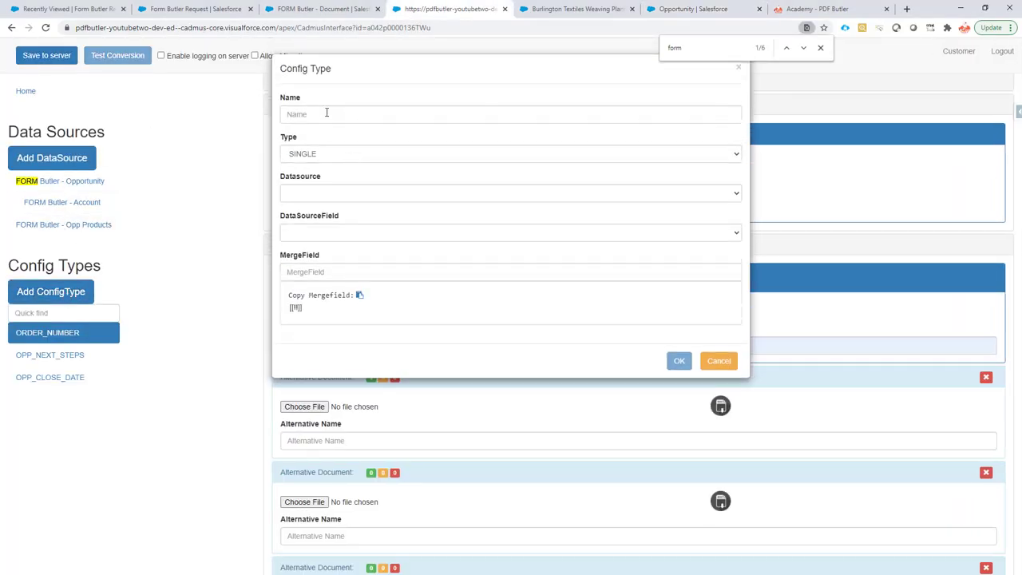
pyautogui.click(511, 153)
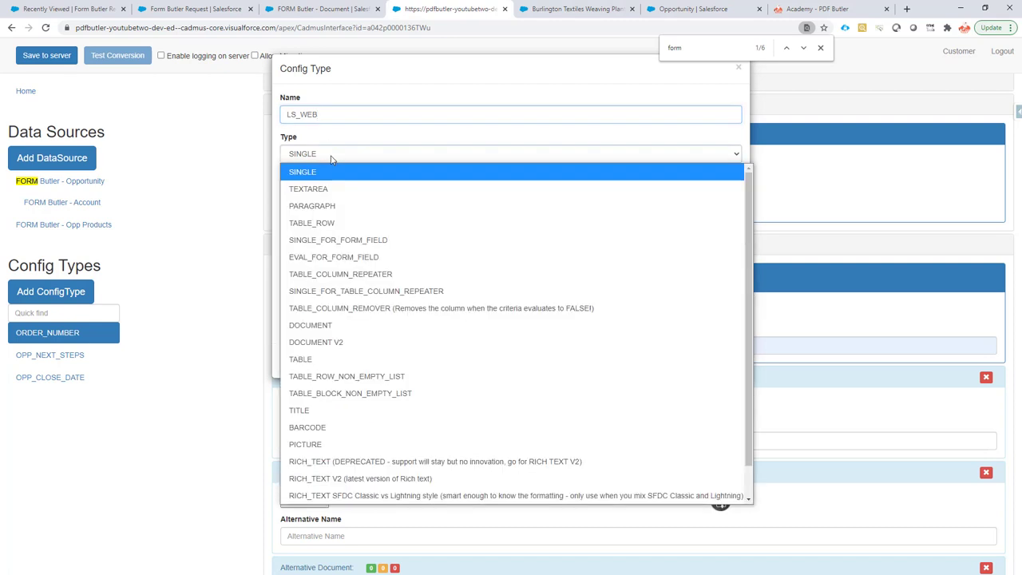
pyautogui.click(338, 240)
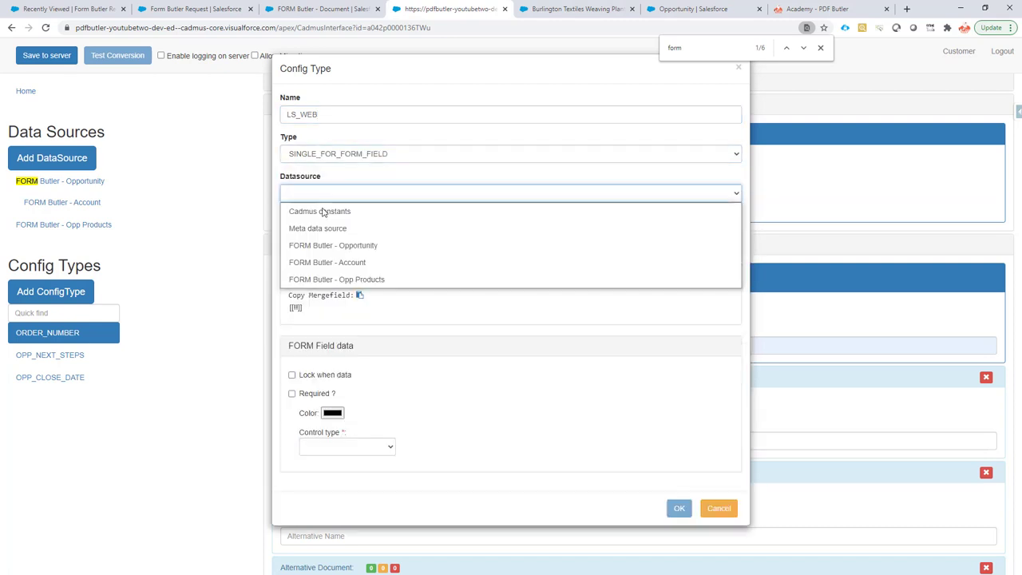
pyautogui.click(332, 246)
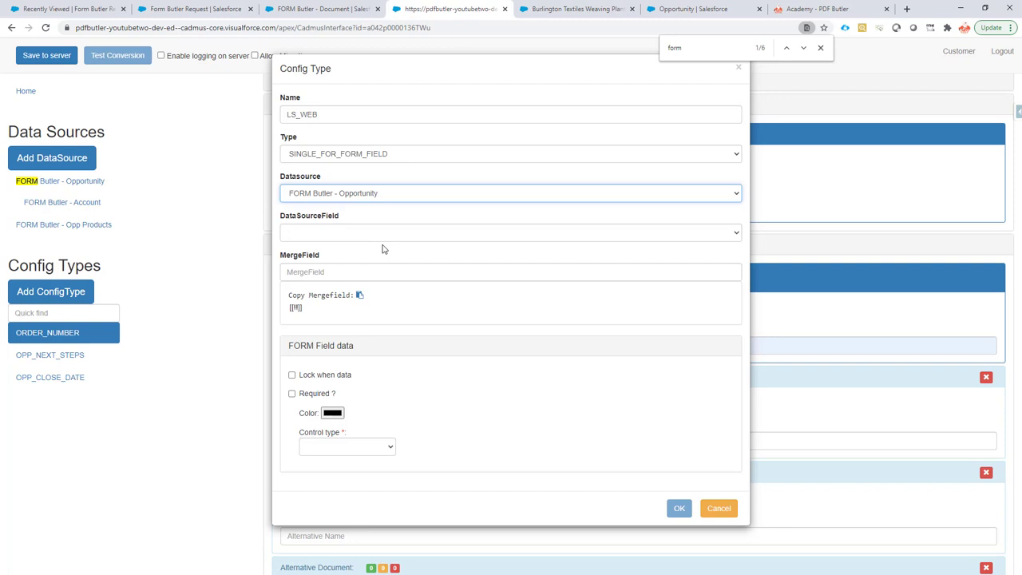
pyautogui.click(510, 233)
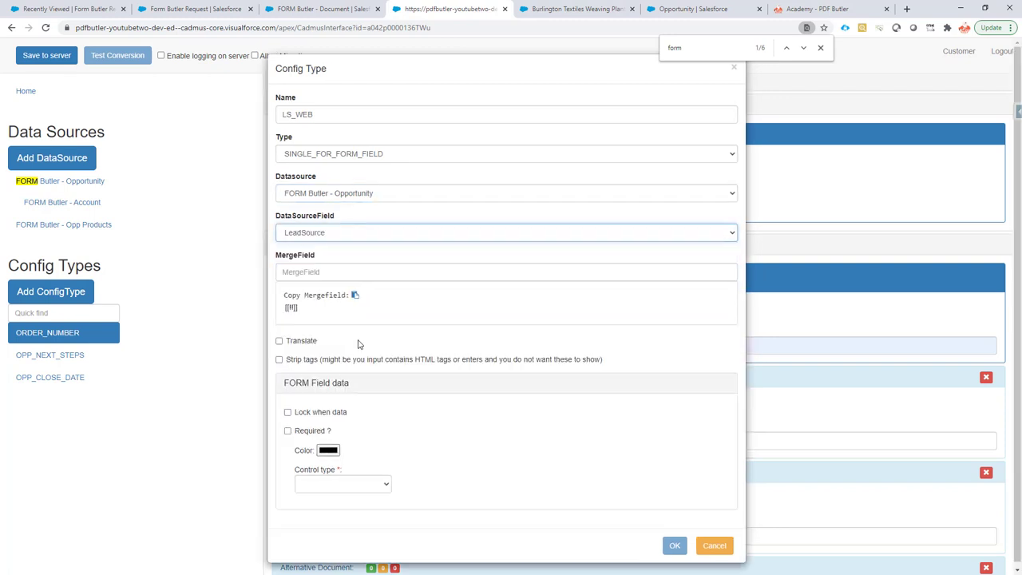
pyautogui.write('LS_WEB')
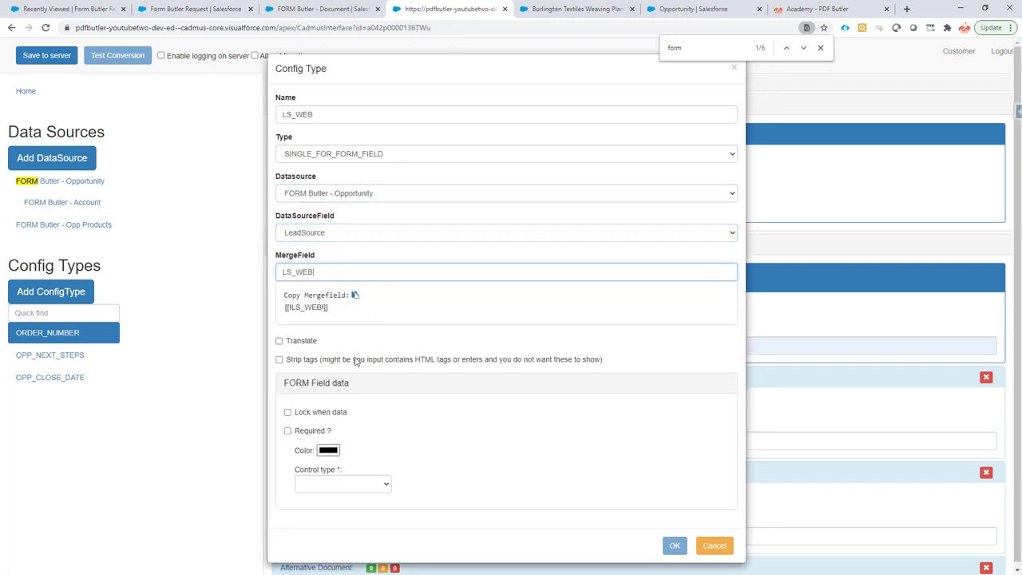
# Step: Set LS_WEB's control type to Radio and confirm the config type
pyautogui.click(342, 484)
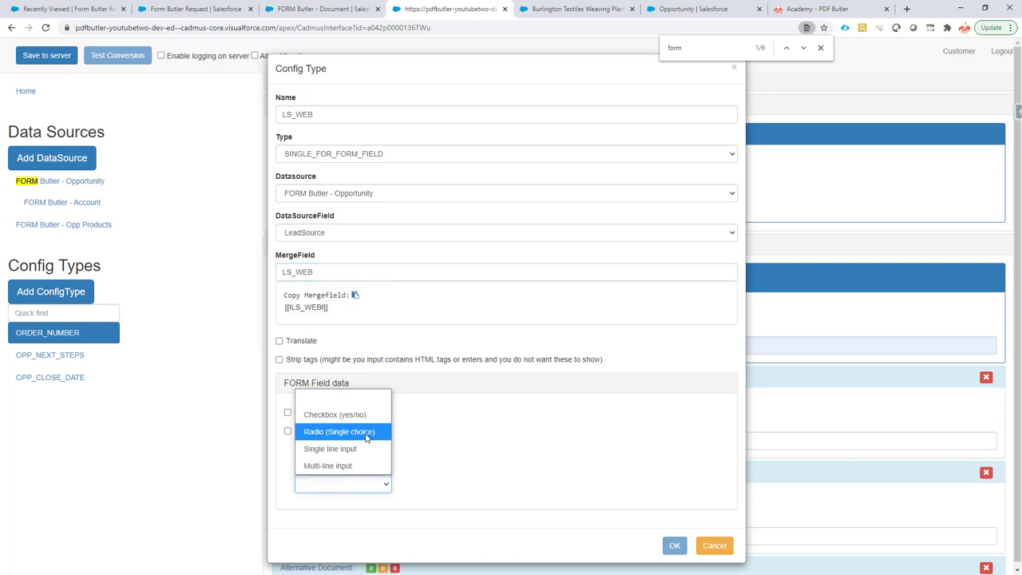
pyautogui.moveTo(347, 434)
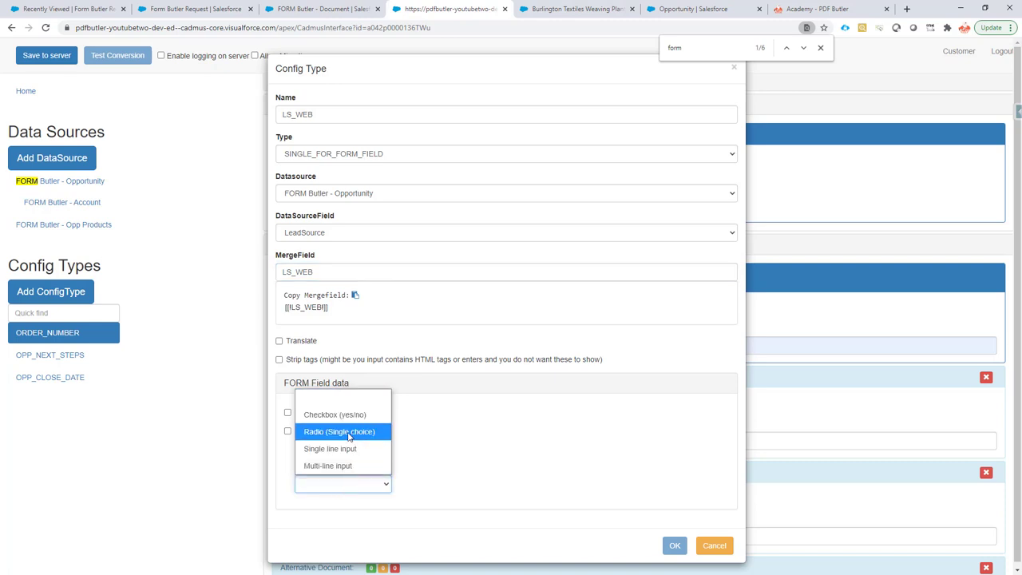
pyautogui.click(338, 431)
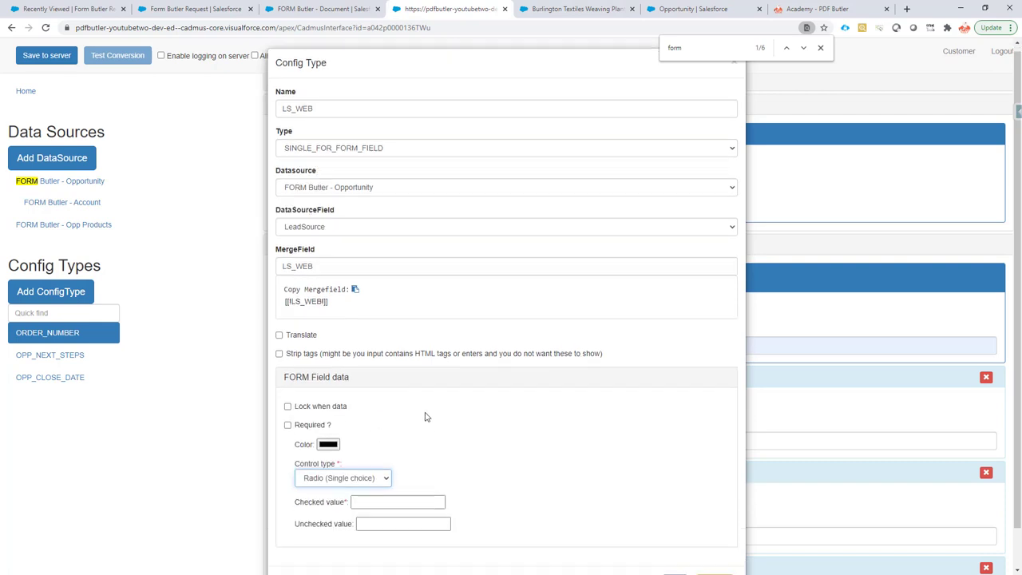
pyautogui.click(341, 477)
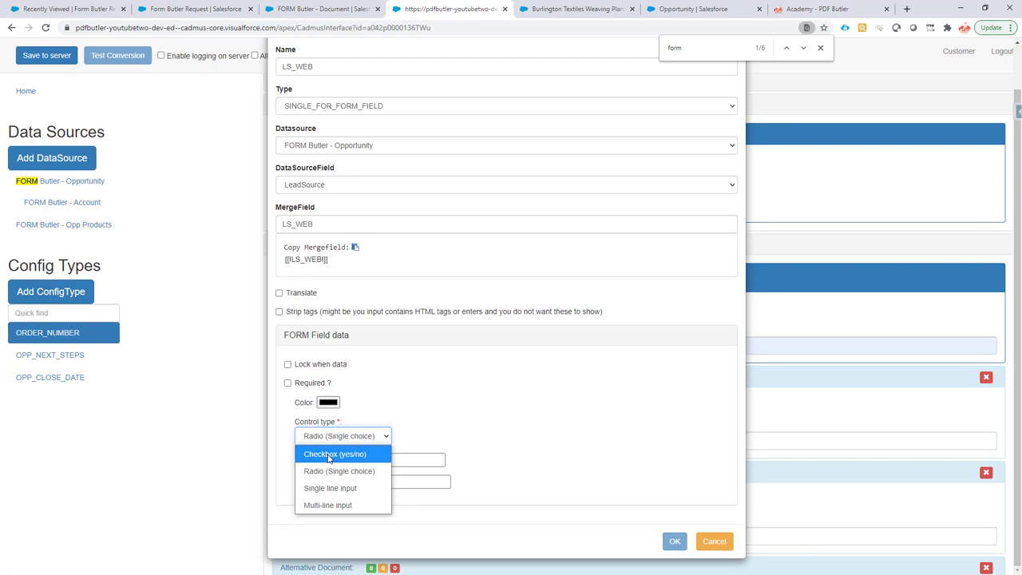
pyautogui.moveTo(339, 469)
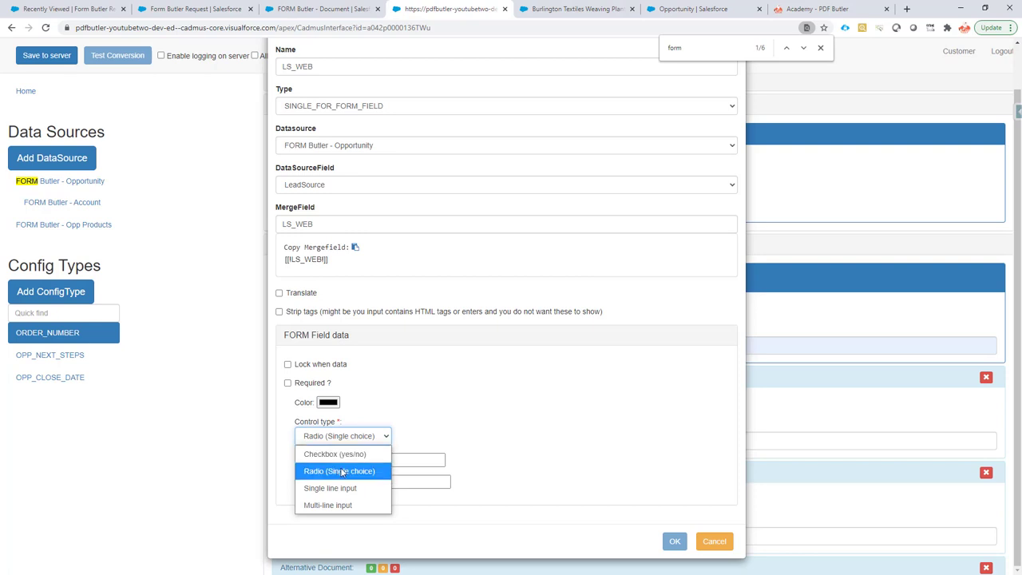
pyautogui.moveTo(354, 476)
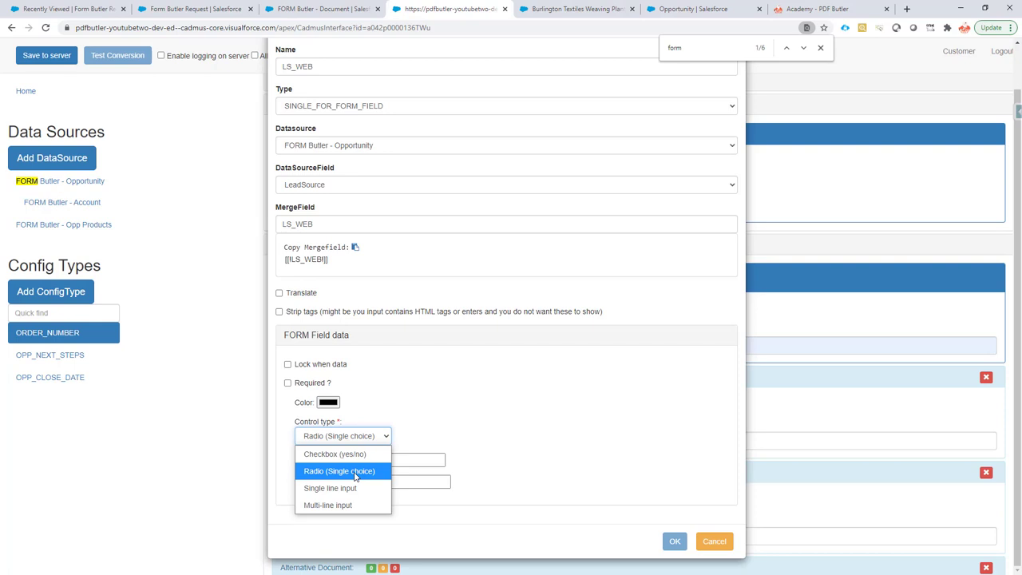
pyautogui.click(338, 470)
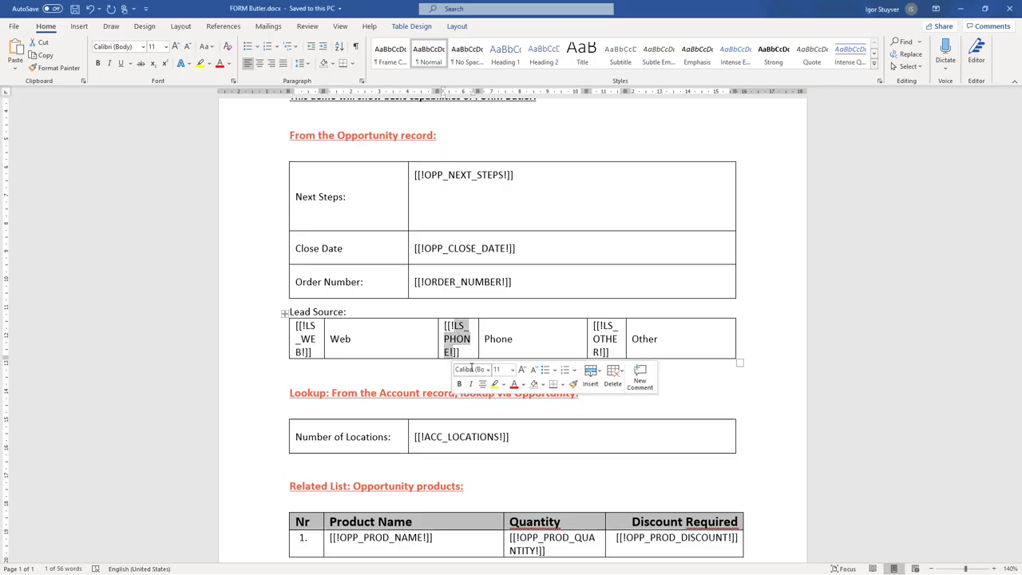
pyautogui.click(471, 367)
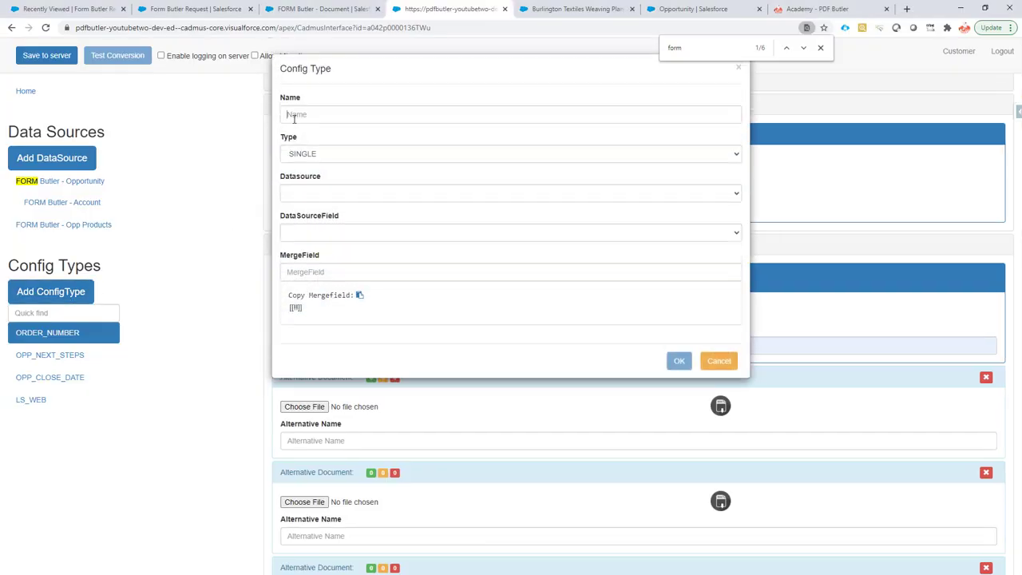
# Step: Define LS_PHONE as SINGLE_FOR_FORM_FIELD on Opportunity LeadSource with Radio control and confirm
pyautogui.click(511, 153)
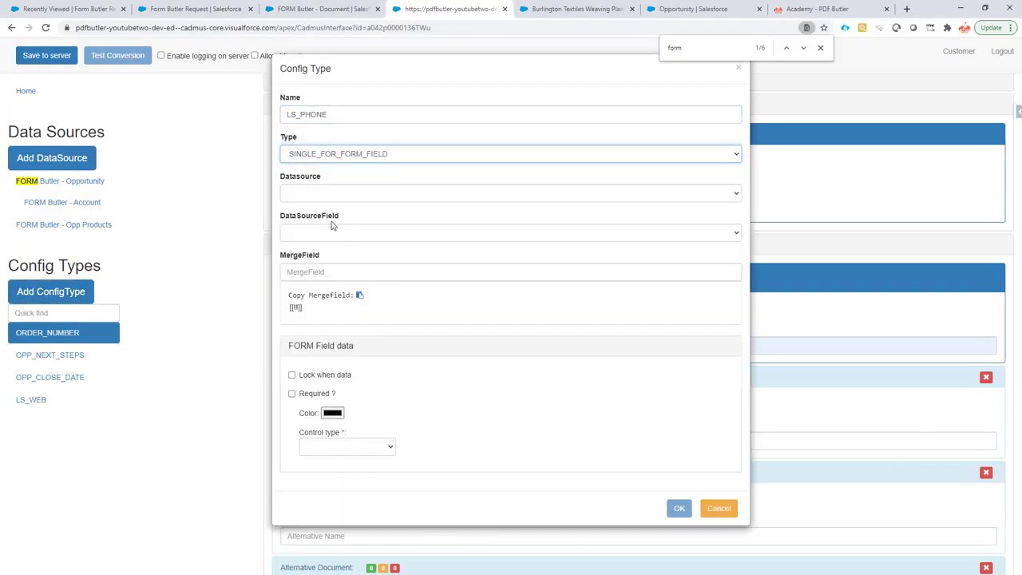
pyautogui.click(511, 191)
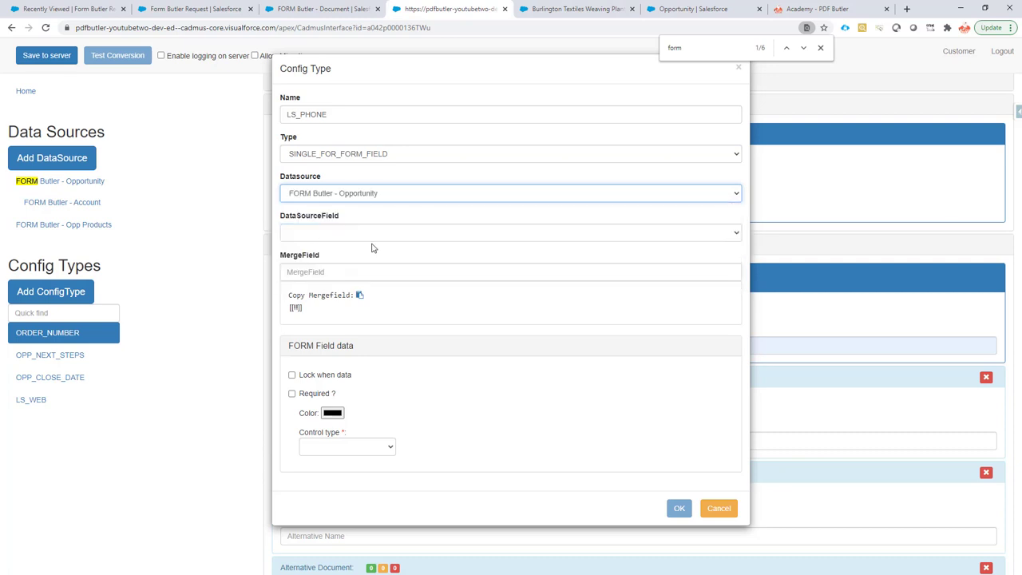
pyautogui.click(508, 233)
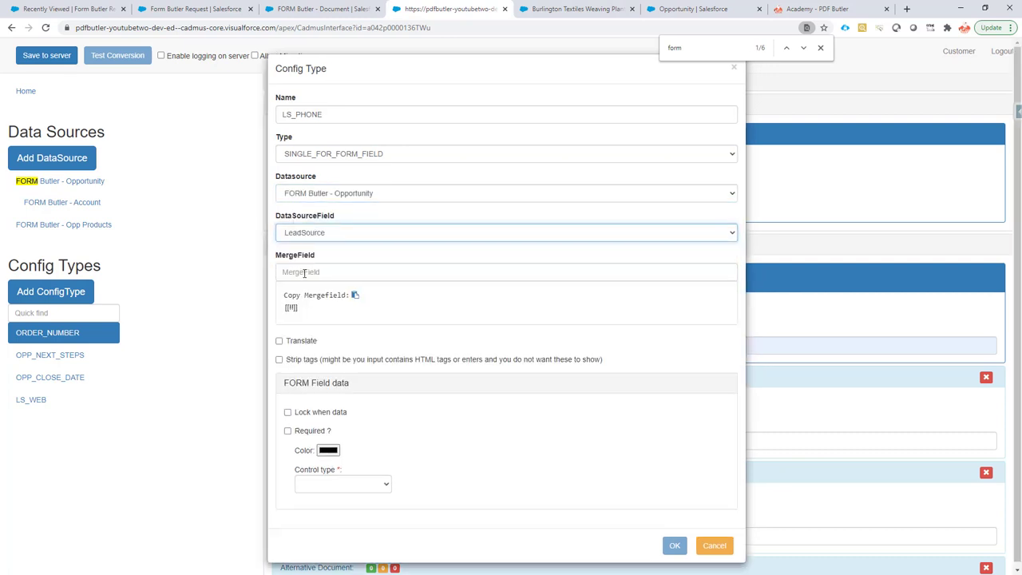
pyautogui.click(342, 484)
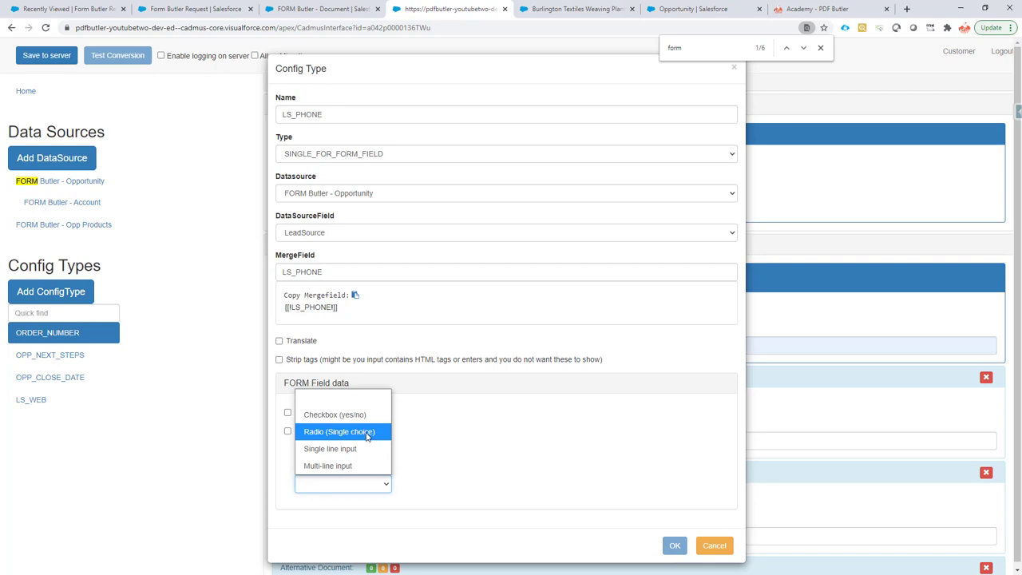
pyautogui.click(338, 431)
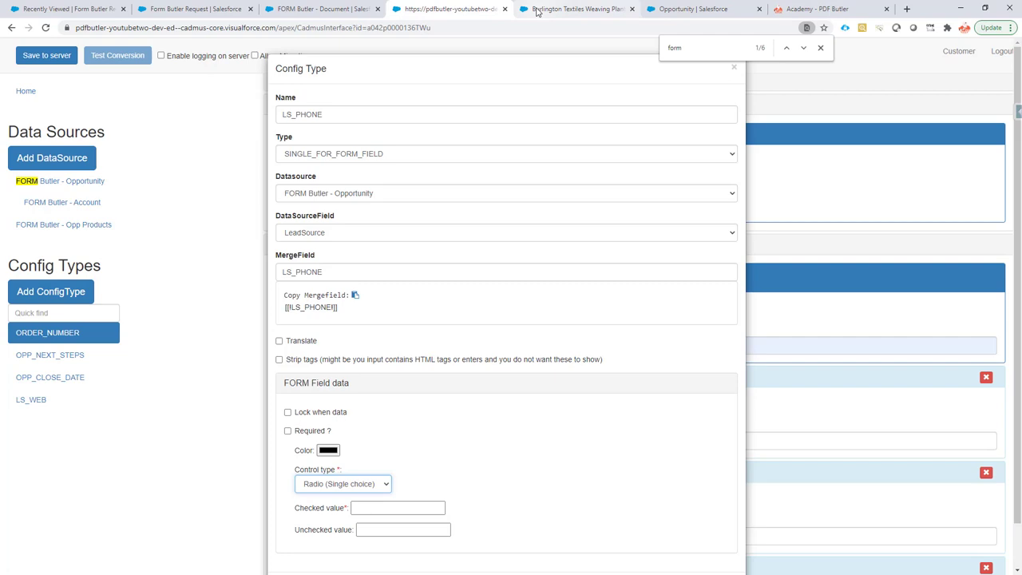
pyautogui.click(703, 9)
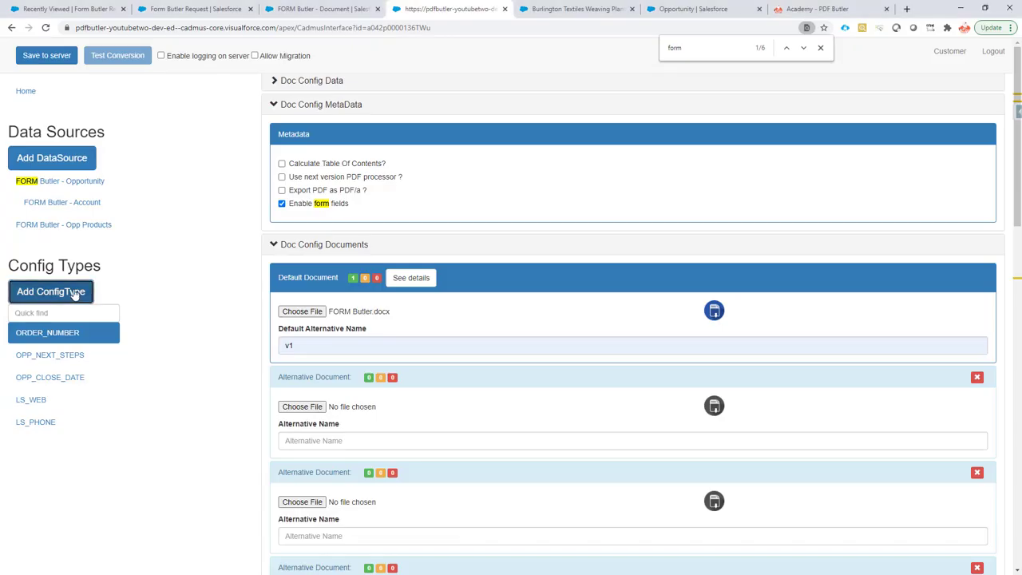
# Step: Add LS_OTHER as a Radio form field on Opportunity LeadSource with checked value Other
pyautogui.click(51, 291)
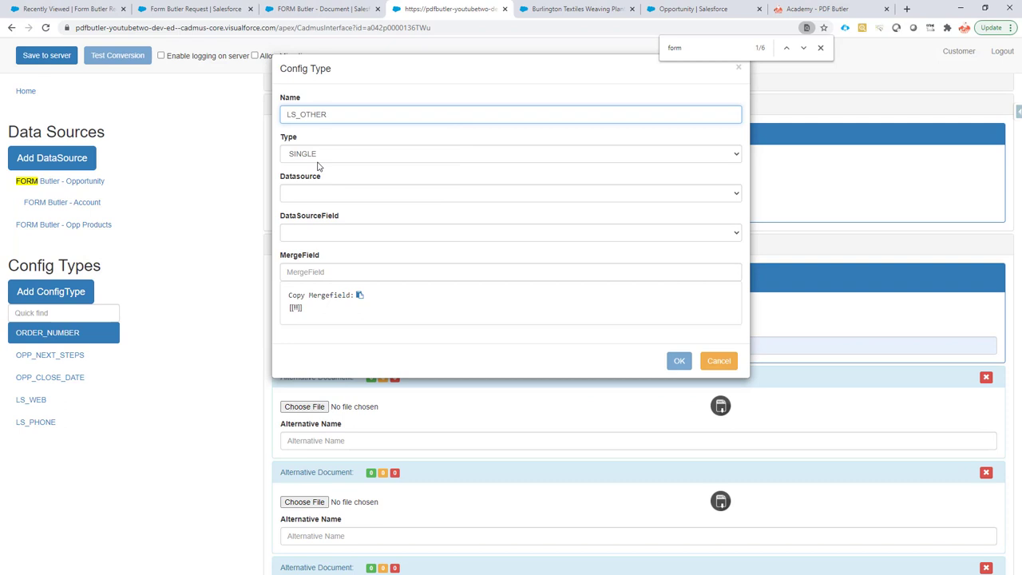
pyautogui.click(509, 192)
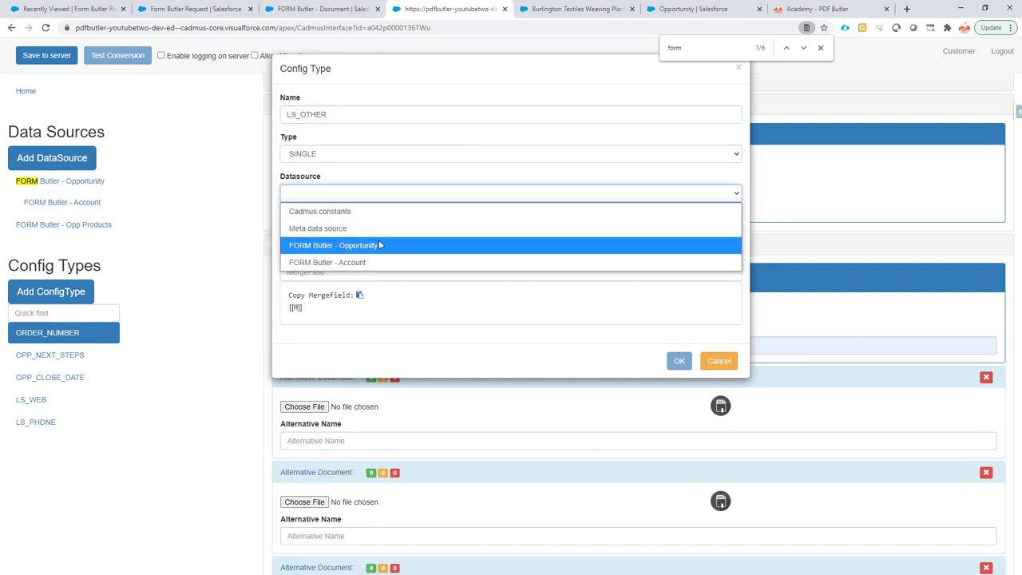
pyautogui.click(329, 246)
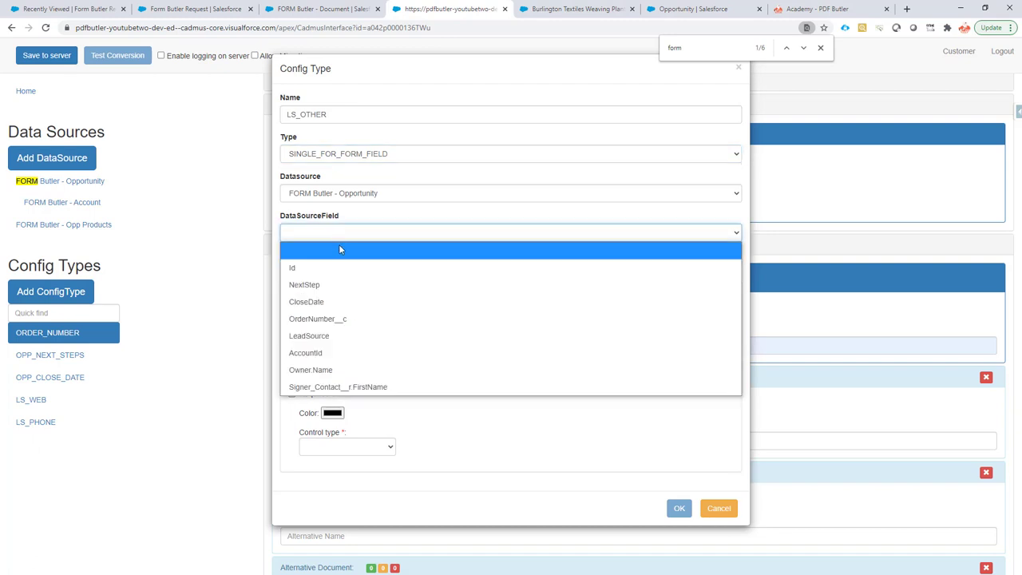
pyautogui.click(310, 335)
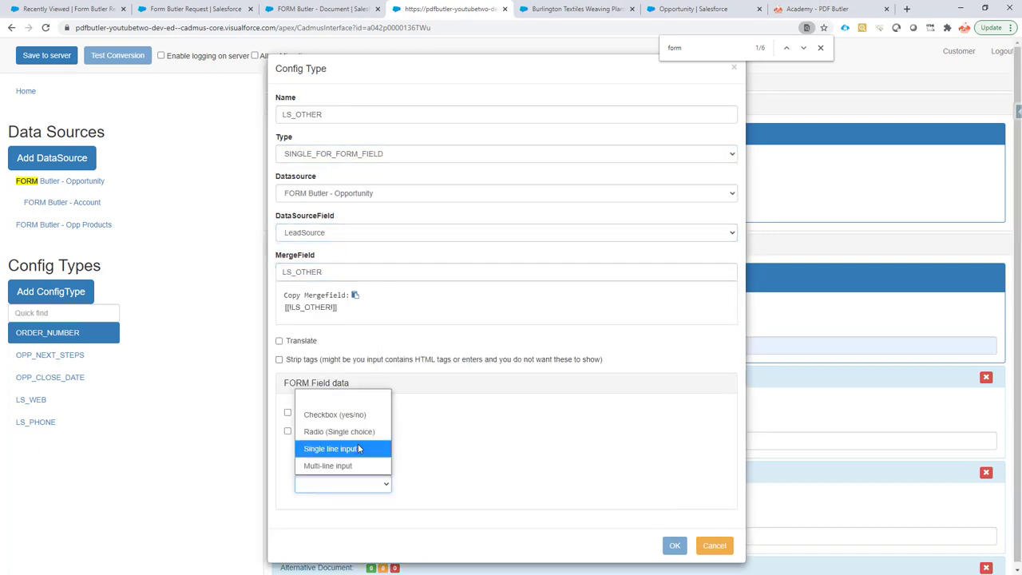
pyautogui.click(339, 431)
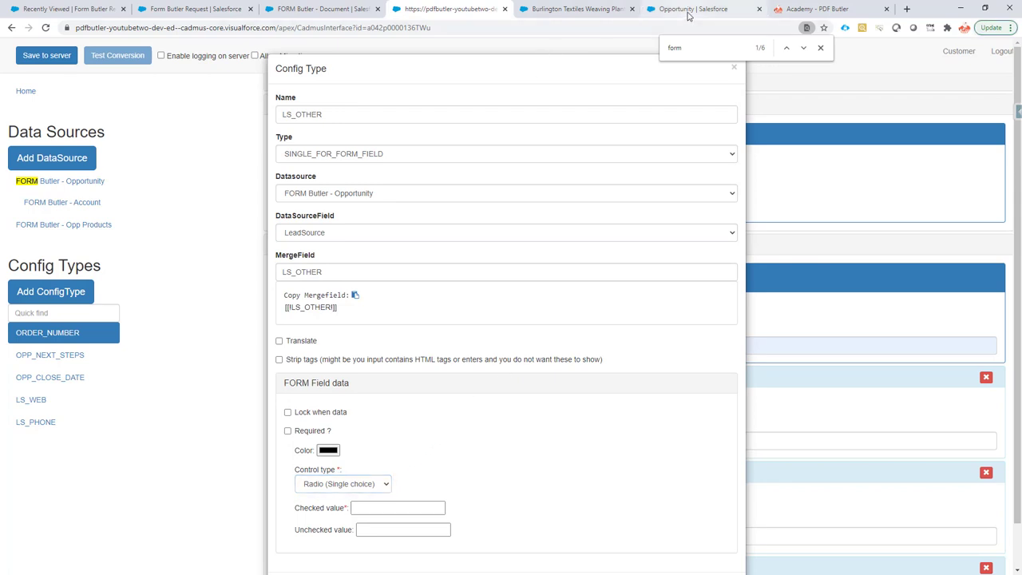
pyautogui.click(699, 10)
pyautogui.write('Other')
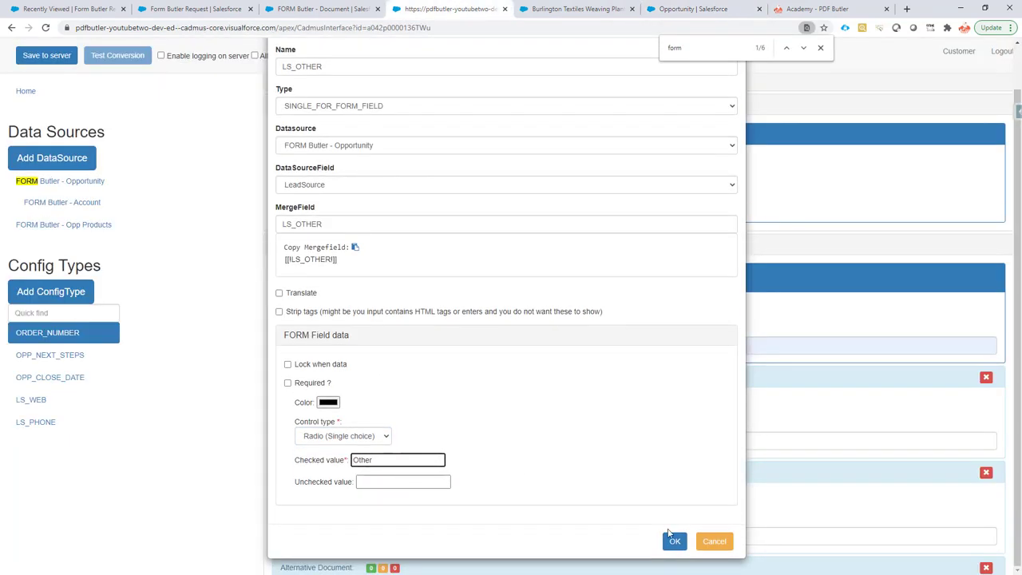
pyautogui.click(674, 539)
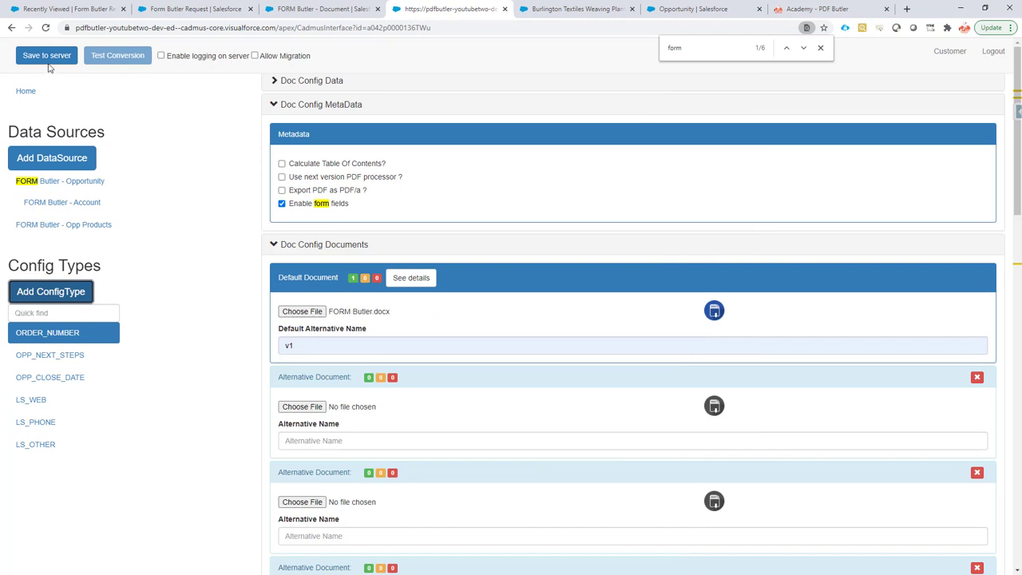
# Step: Save the PDF Butler configuration to the server and return to the opportunity record
pyautogui.click(47, 54)
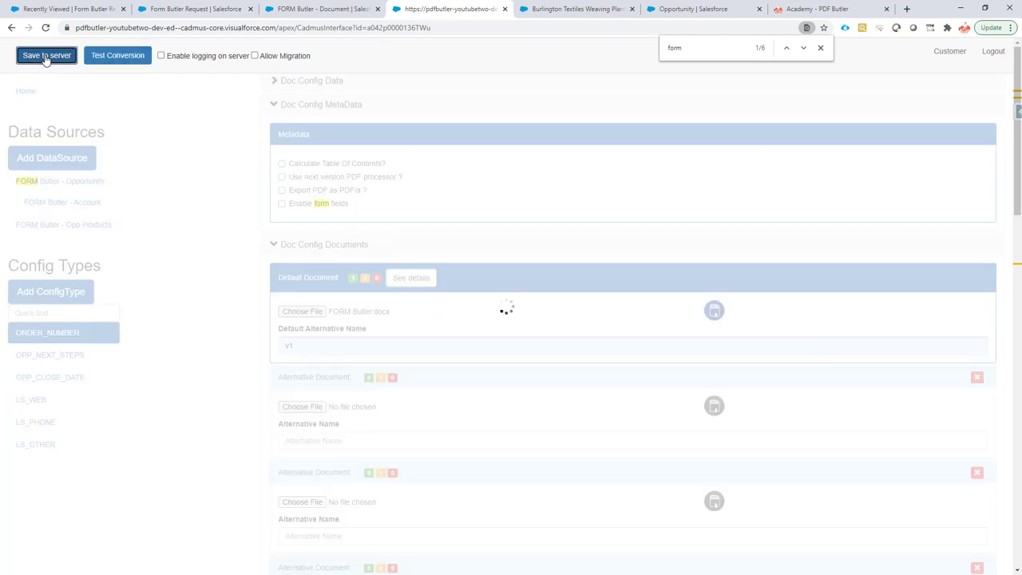
pyautogui.click(281, 202)
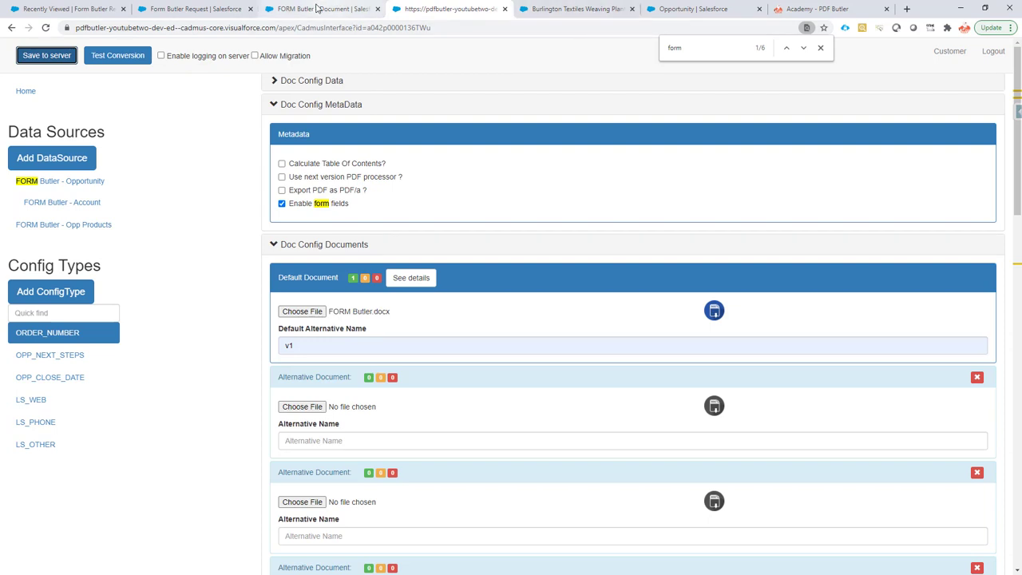
pyautogui.click(576, 10)
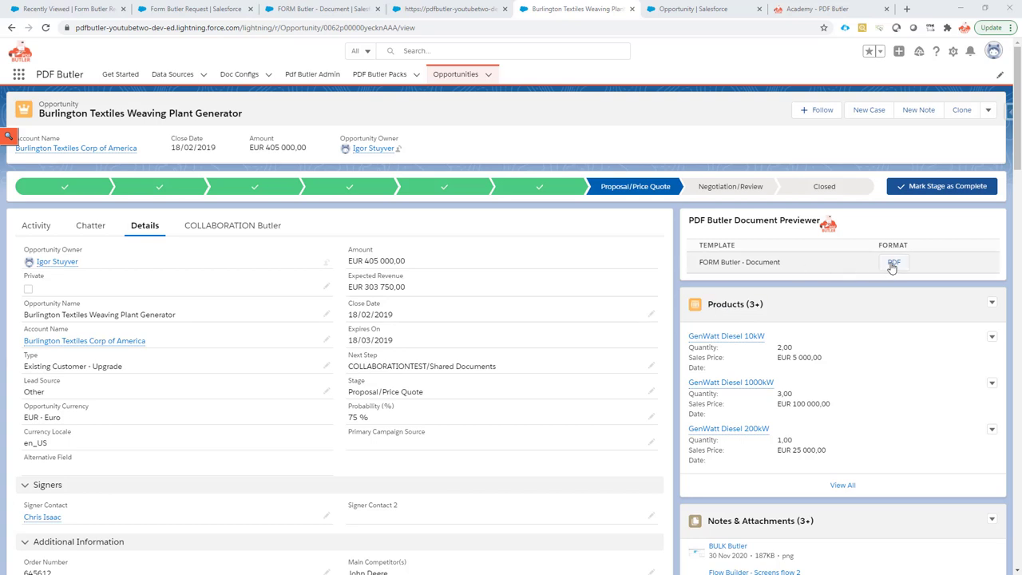
# Step: Generate the PDF preview showing Lead Source checkboxes with Other ticked
pyautogui.click(894, 262)
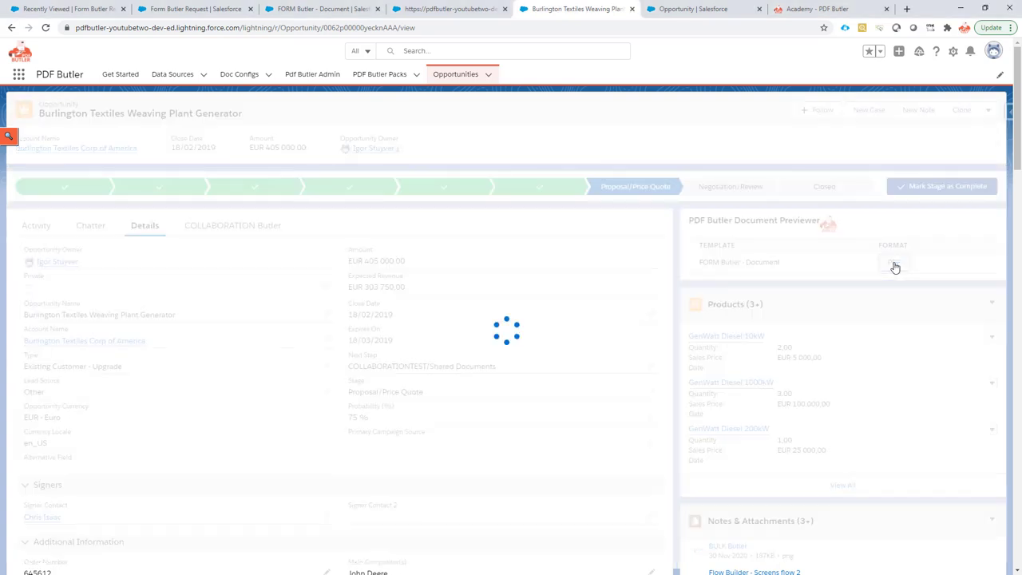
pyautogui.click(894, 262)
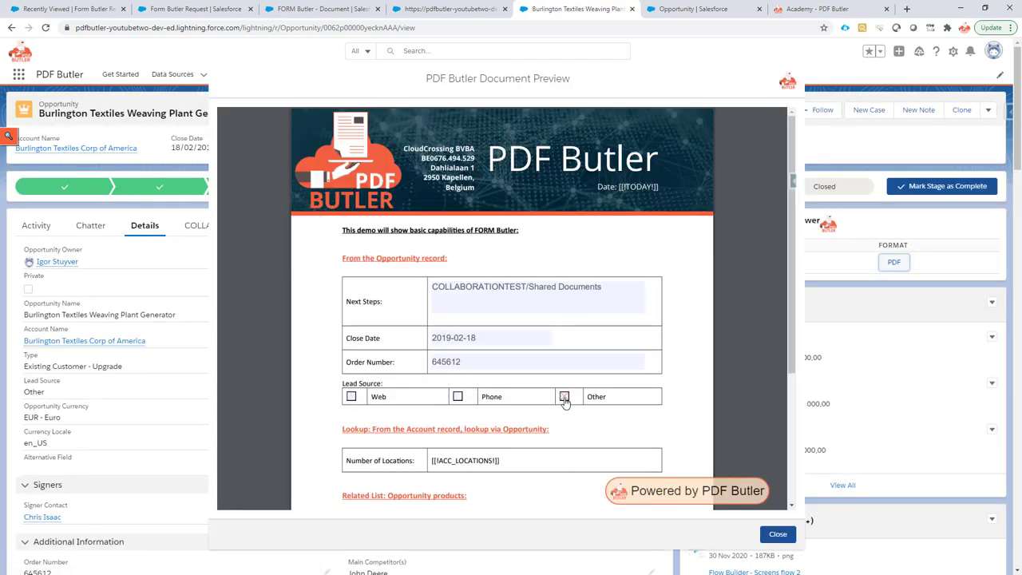
pyautogui.click(565, 396)
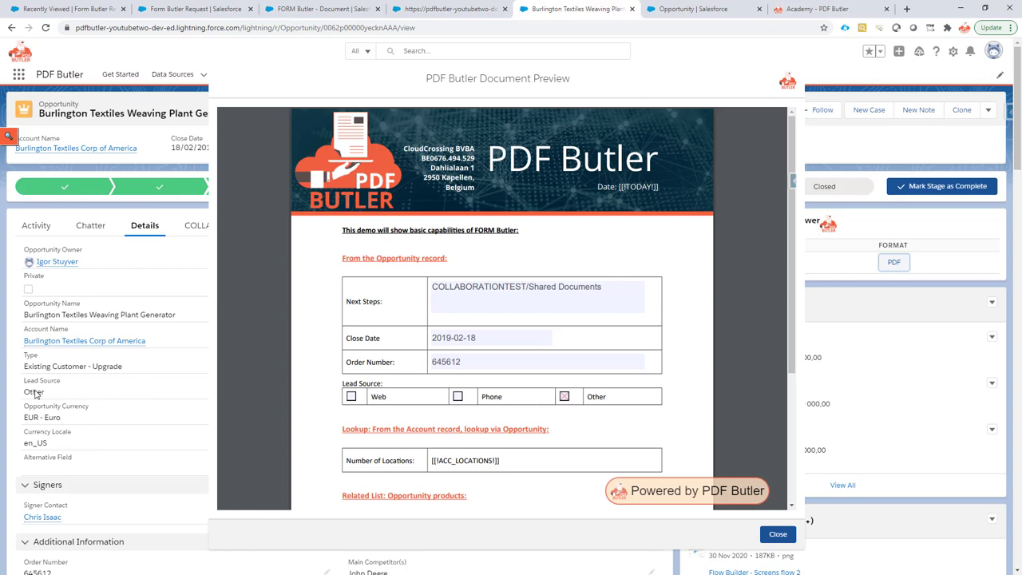
pyautogui.moveTo(35, 396)
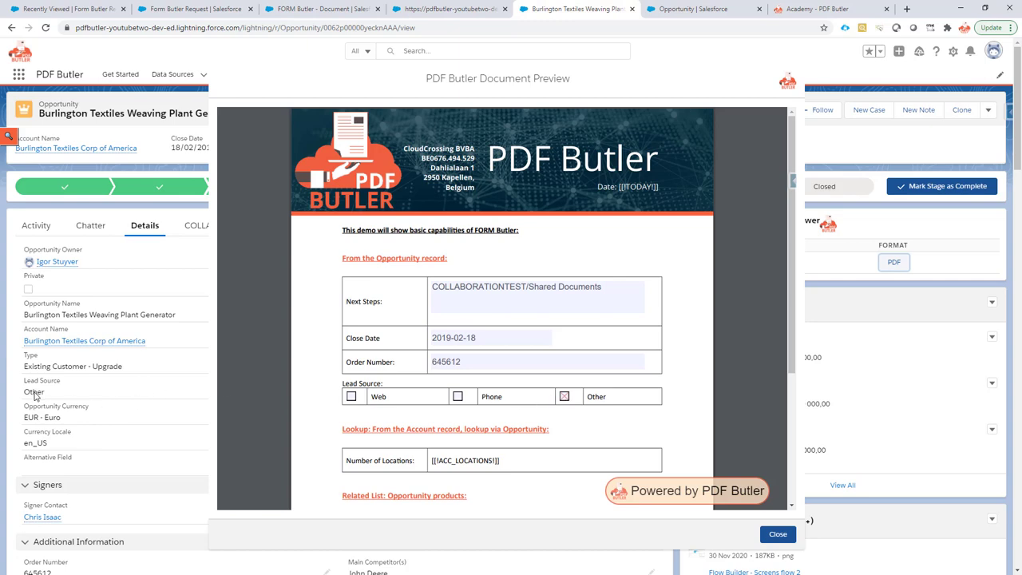